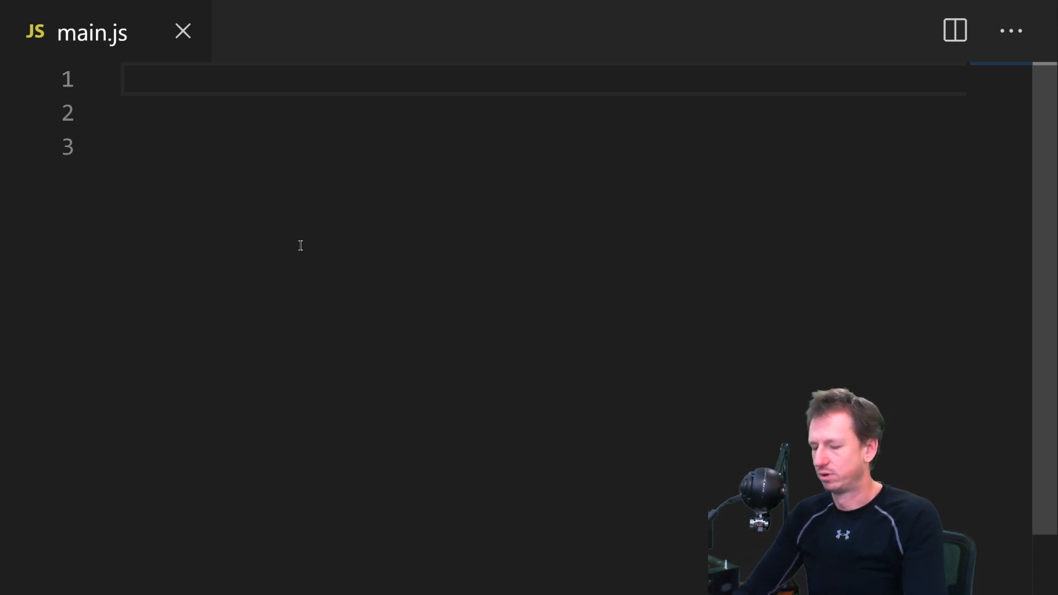
mouse_move(282, 184)
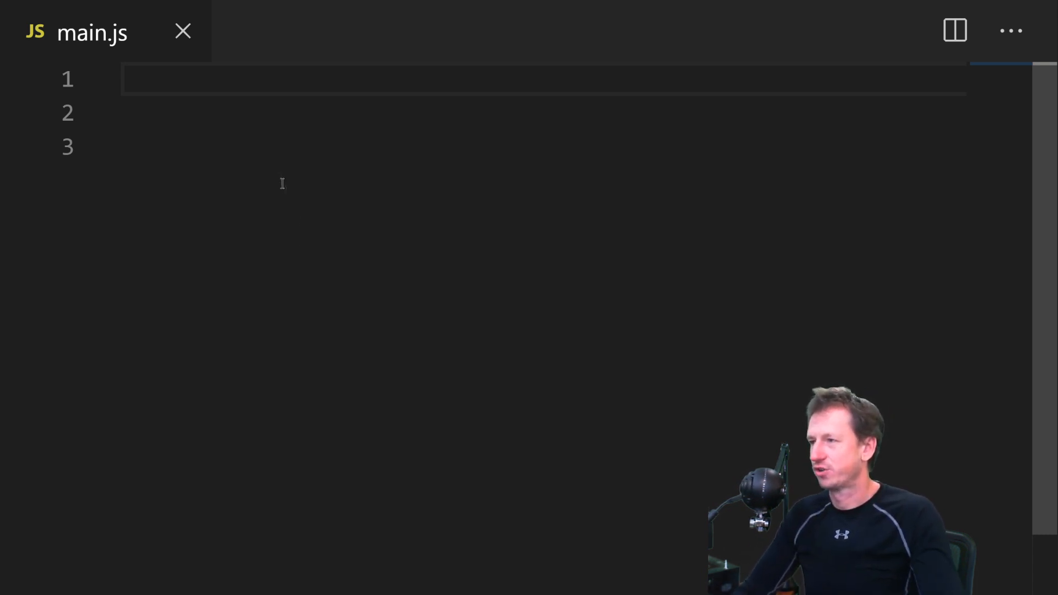
Step: Declare function TipCalc(Bill) at the top of the empty main.js file
type("function")
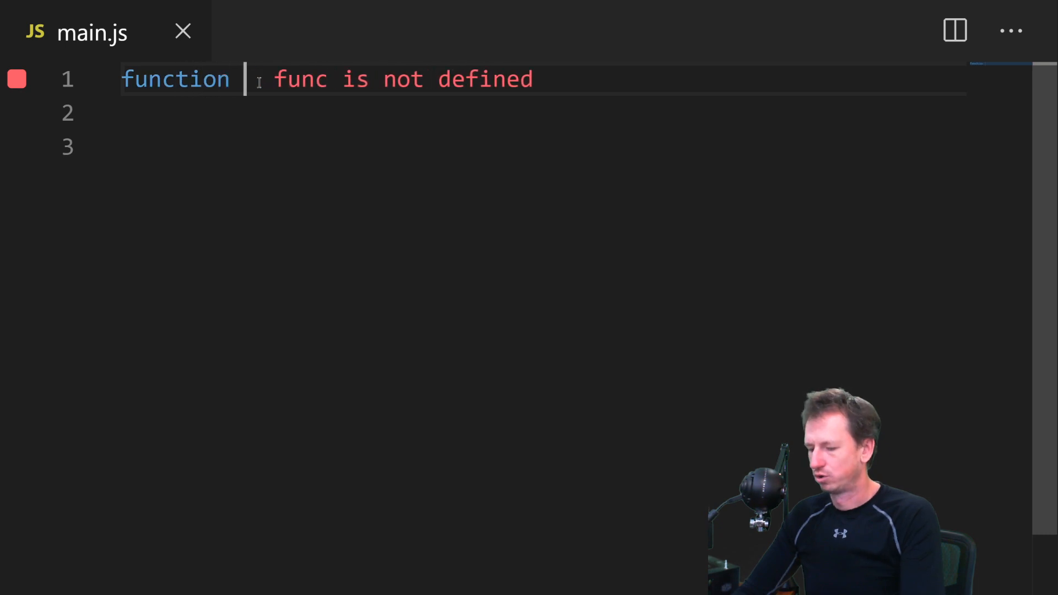
type("TipCalc(Bil")
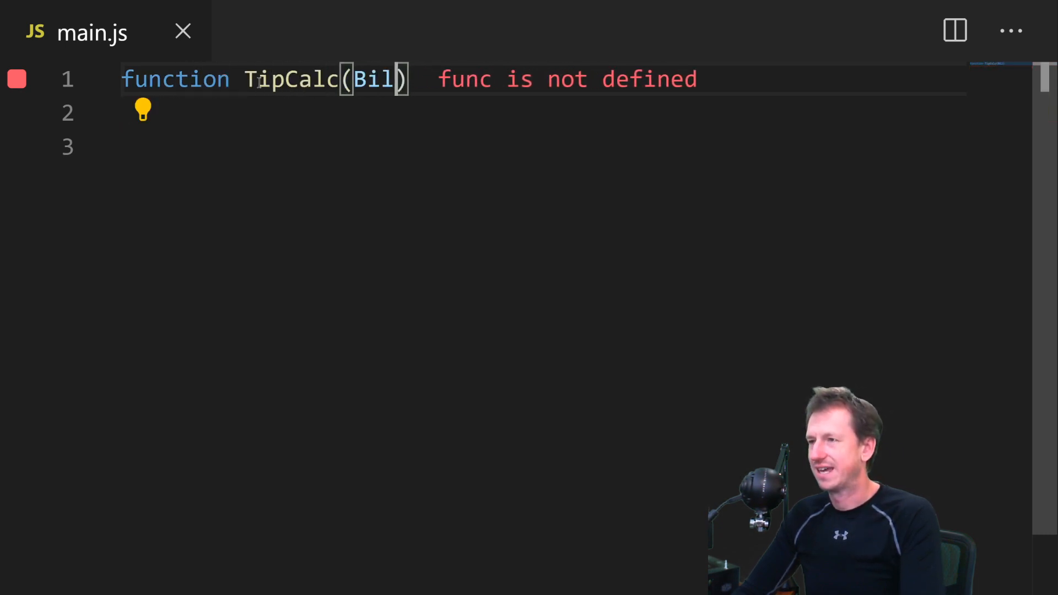
type("l")
left_click(541, 112)
type("var")
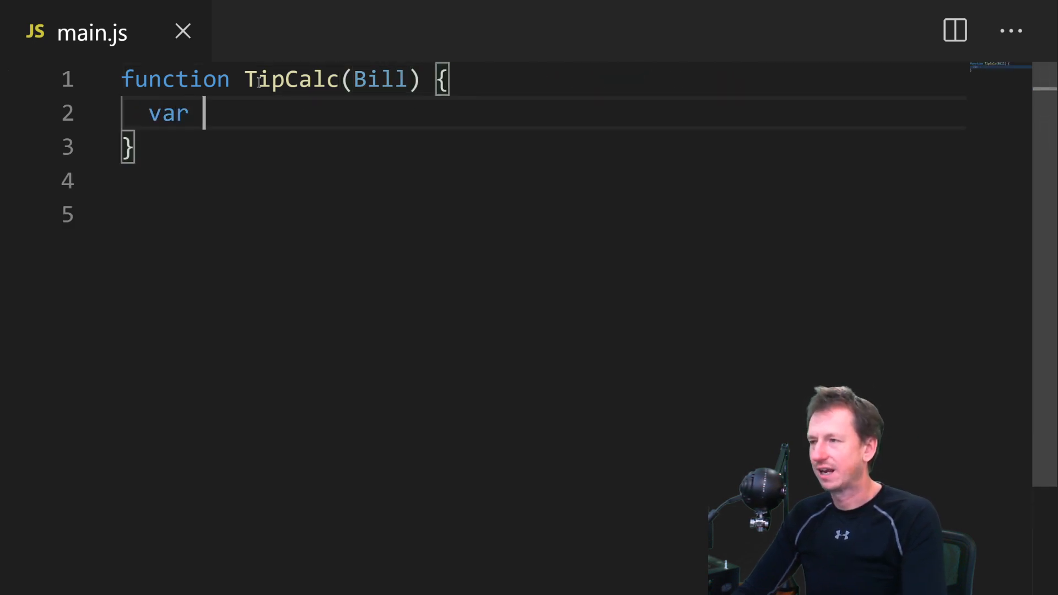
Step: Set var tip = 5 and return an inner function that returns Bill + tip
type("tip = 5;")
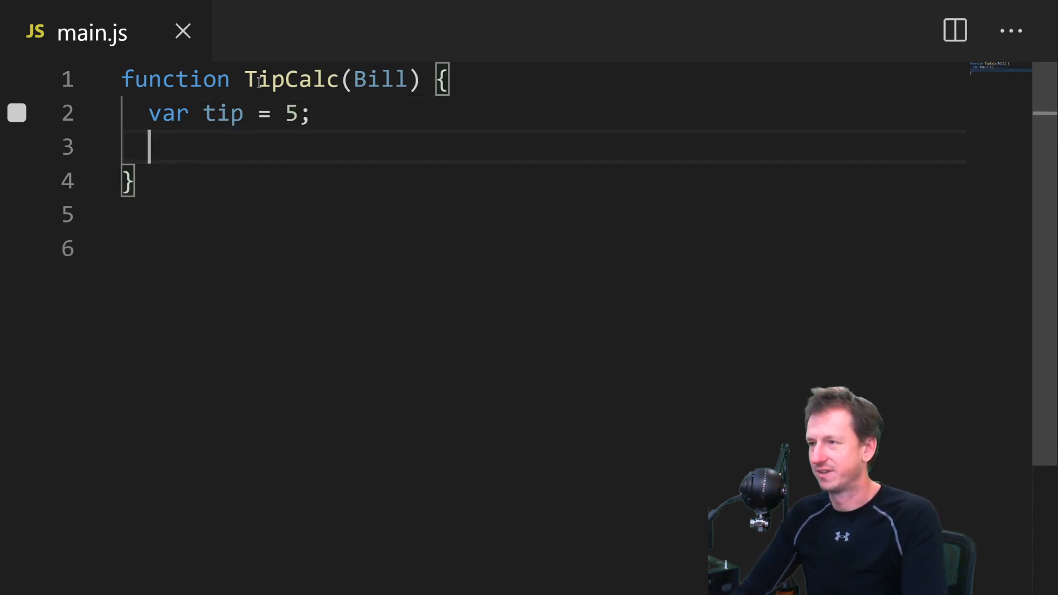
type("return")
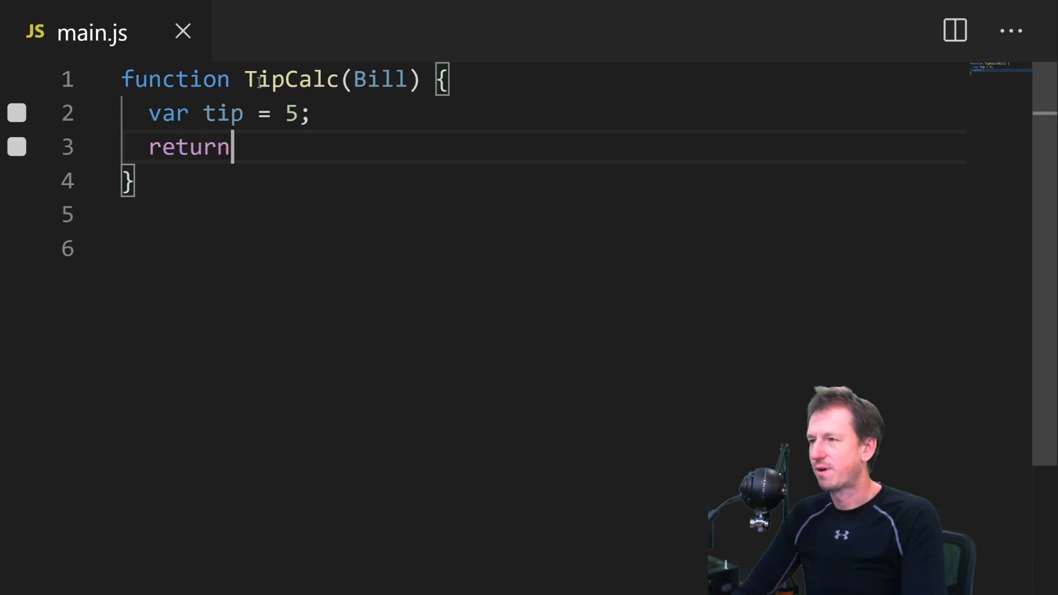
type("function")
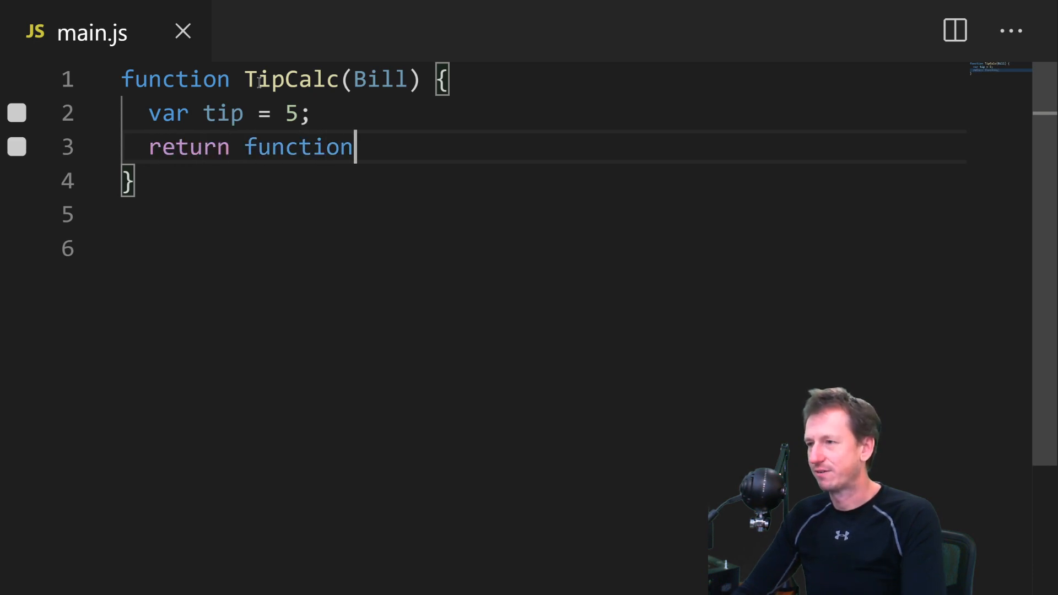
type("()")
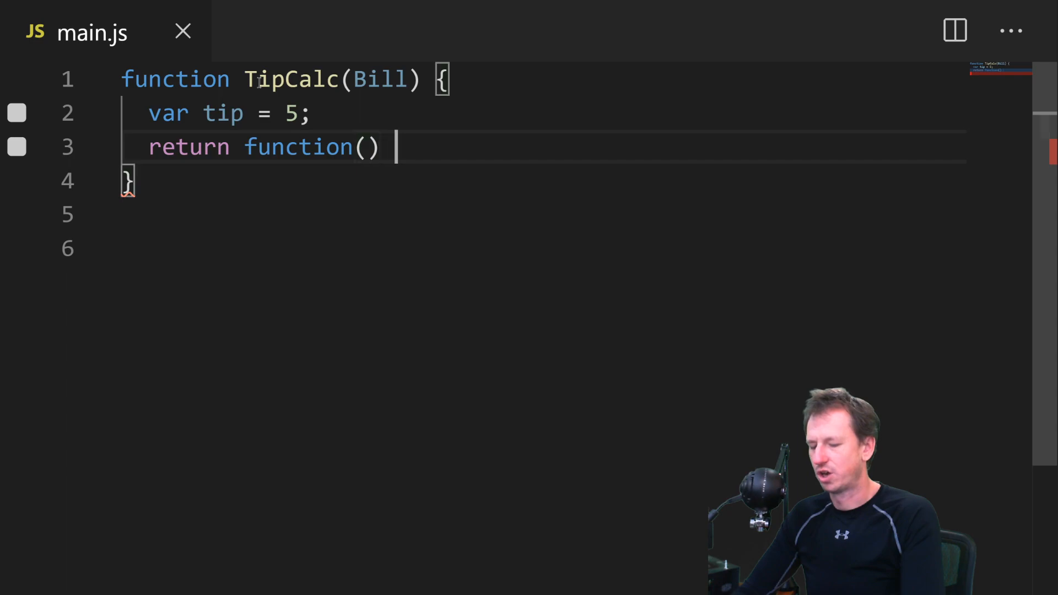
type("{")
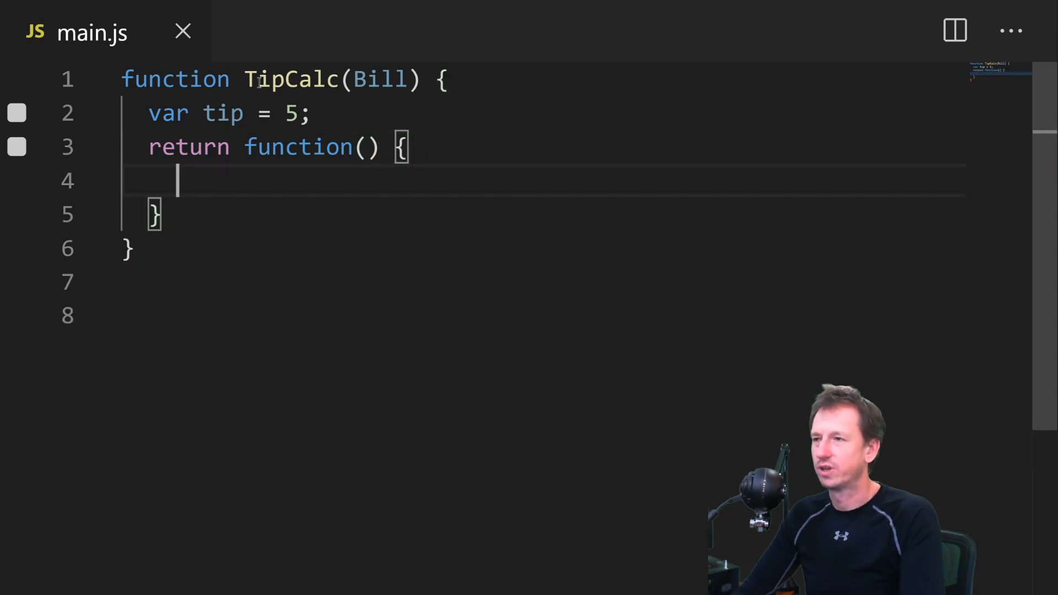
type("reut")
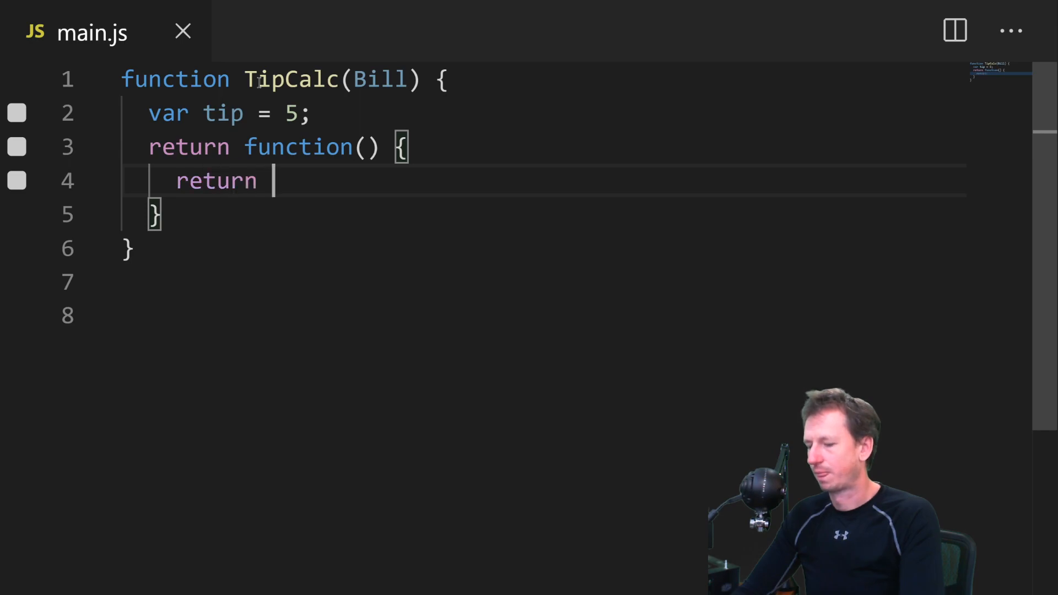
type("Bill + t")
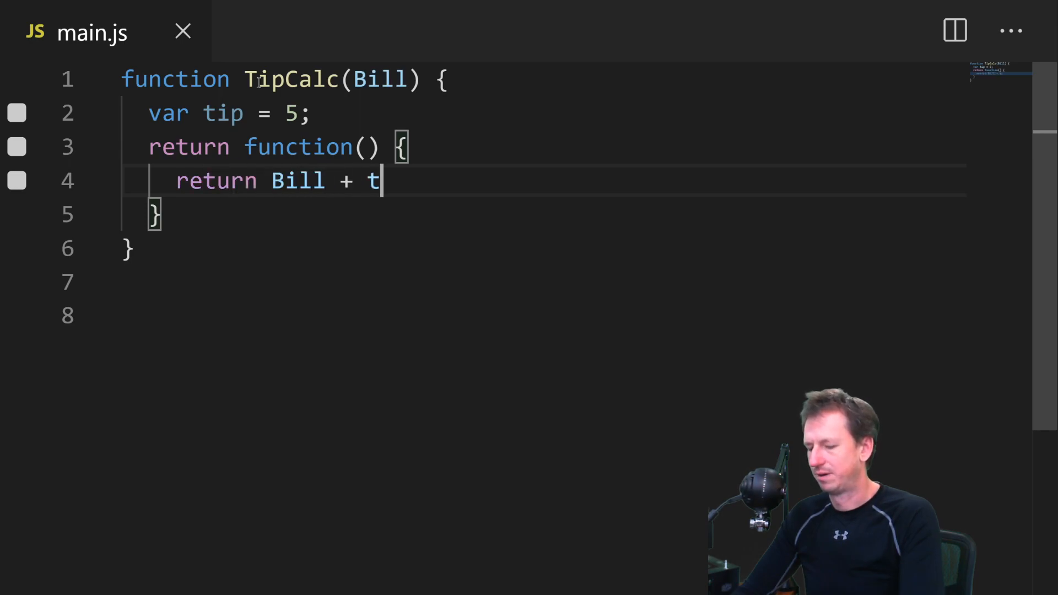
type("ip;")
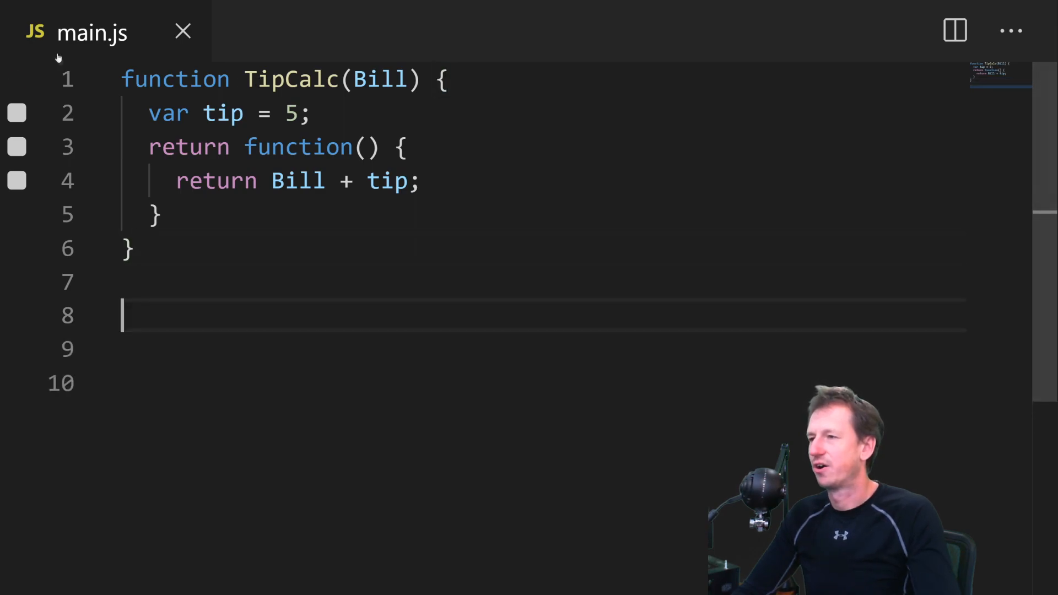
left_click_drag(398, 147, 162, 215)
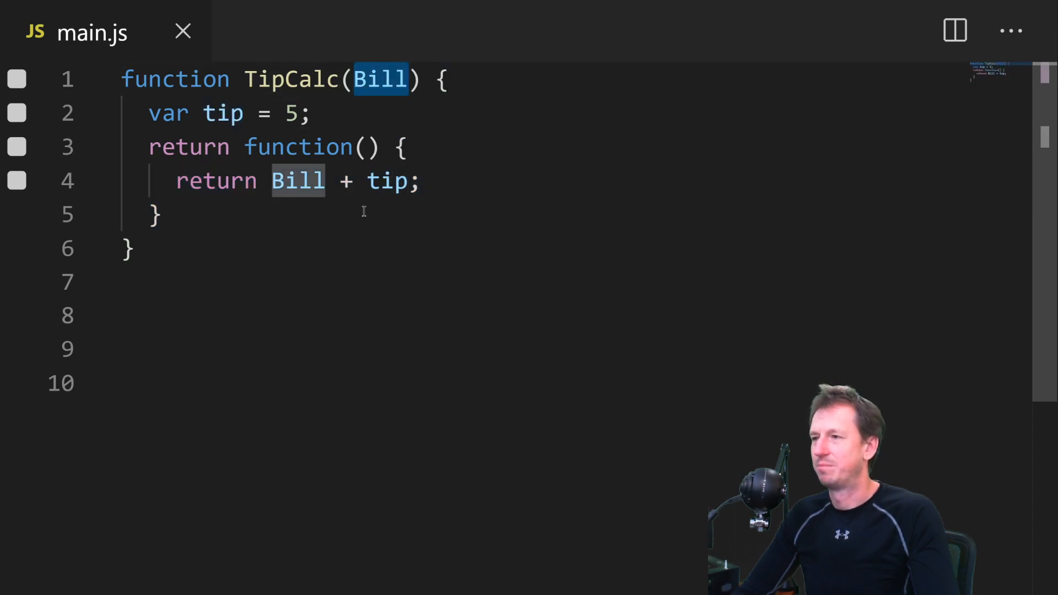
left_click(174, 248)
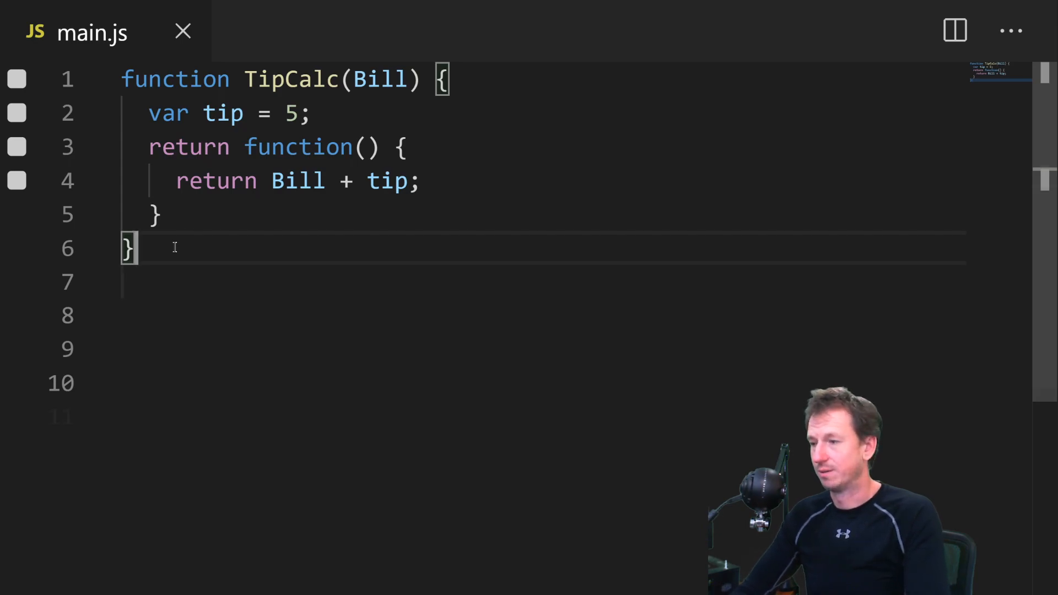
Step: Add var Total = TipCalc(50); below the closure
type("var Total")
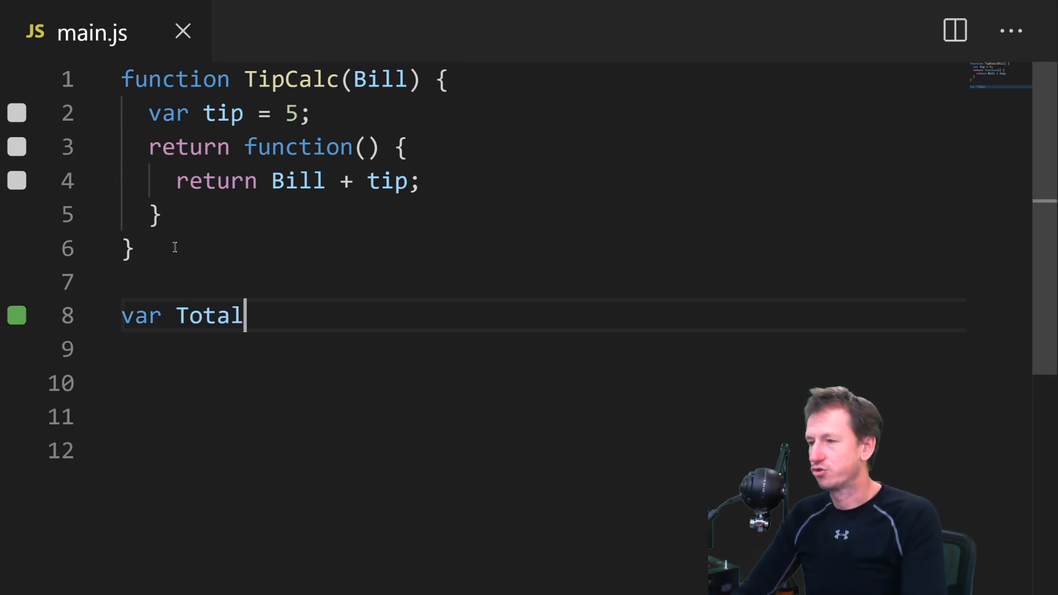
type("=")
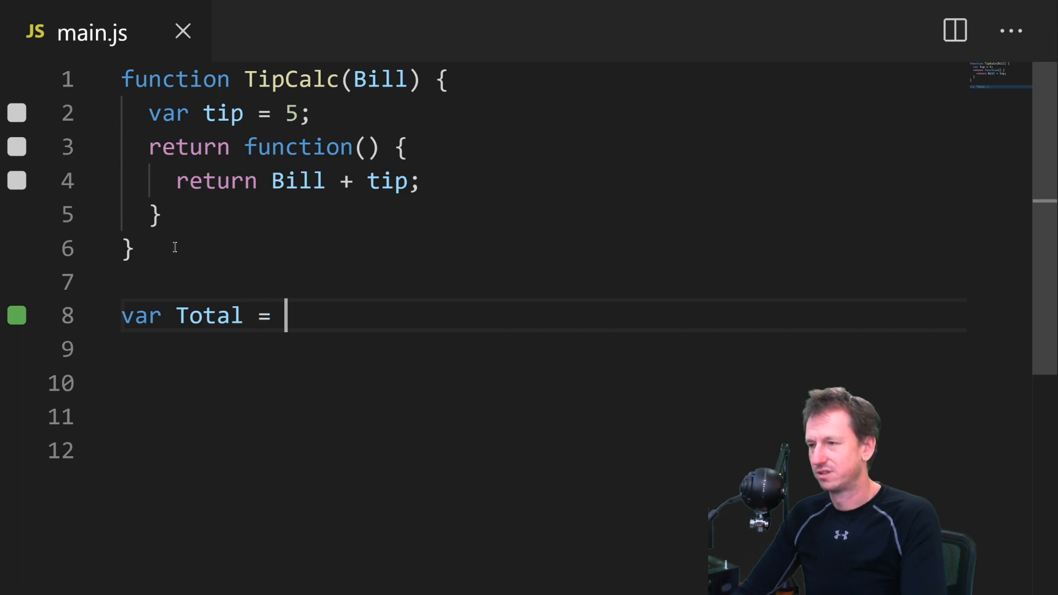
type("T")
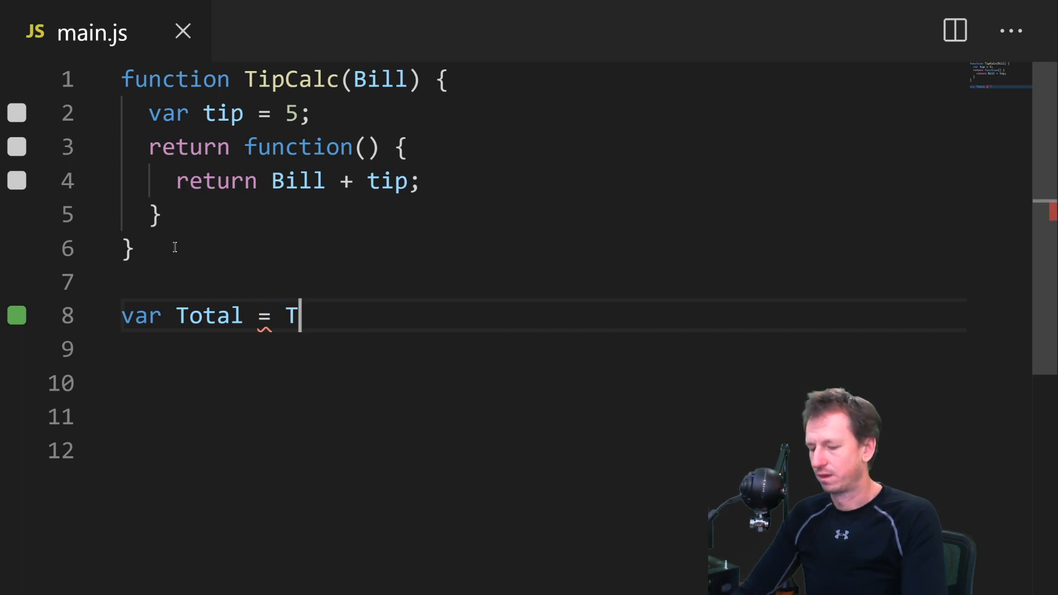
type("ipCalc")
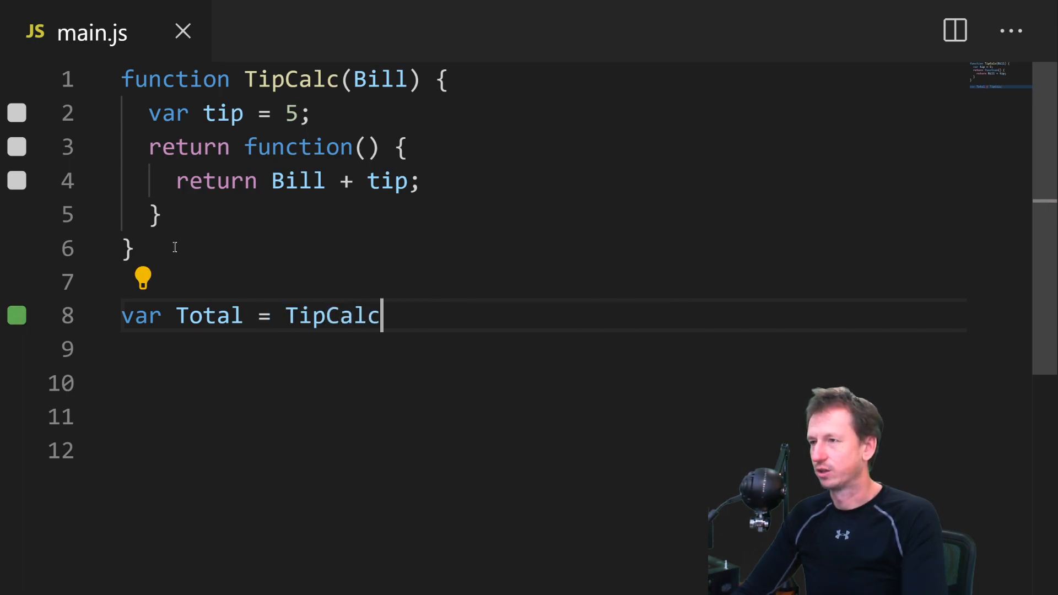
type("(50);")
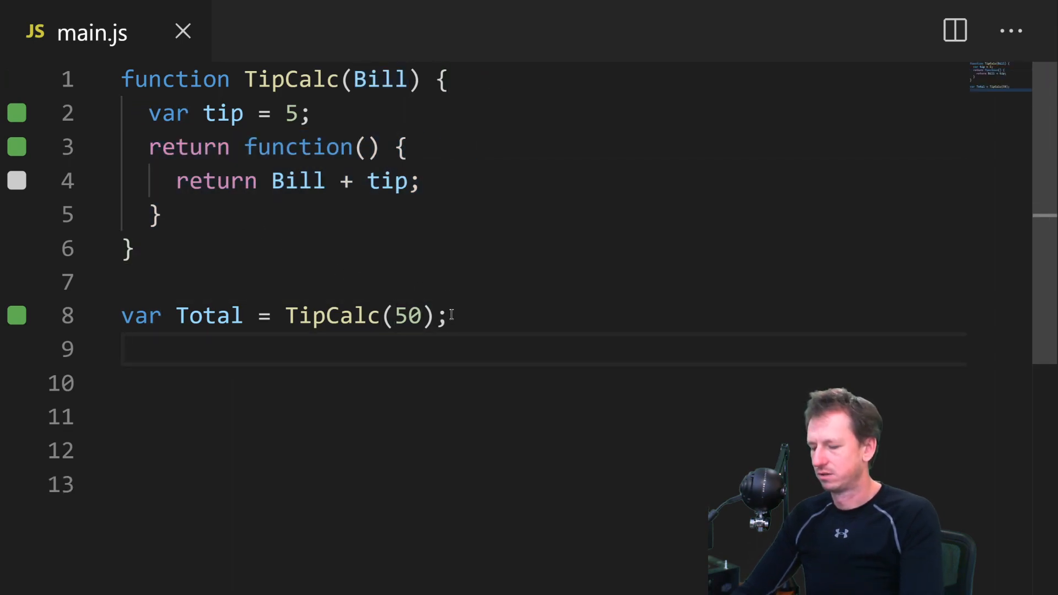
Step: Call Total(); //? so Quokka shows 55, then select Total to inspect it
type("Total(); //?")
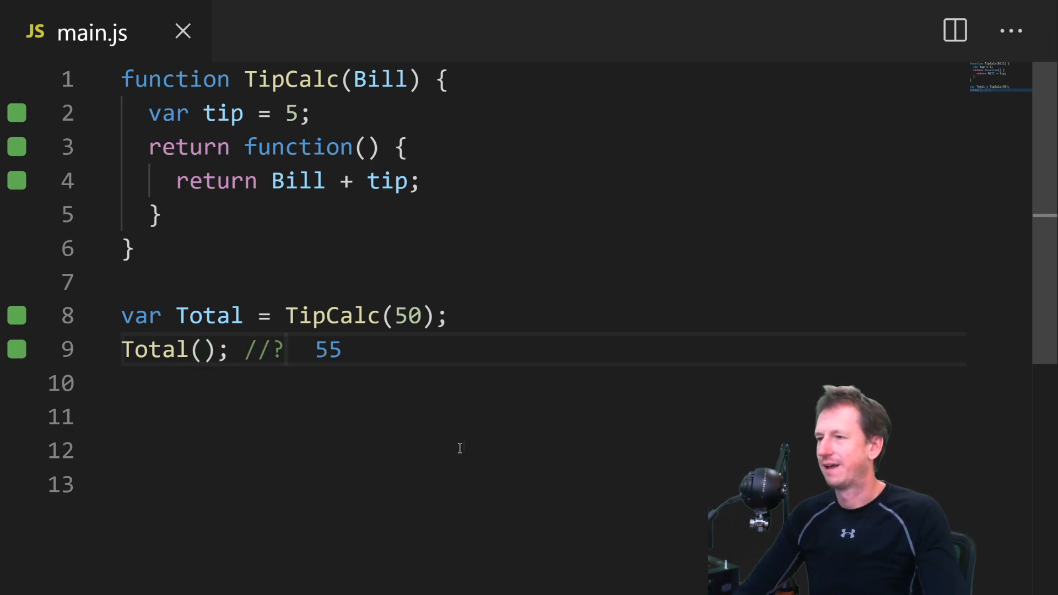
mouse_move(308, 374)
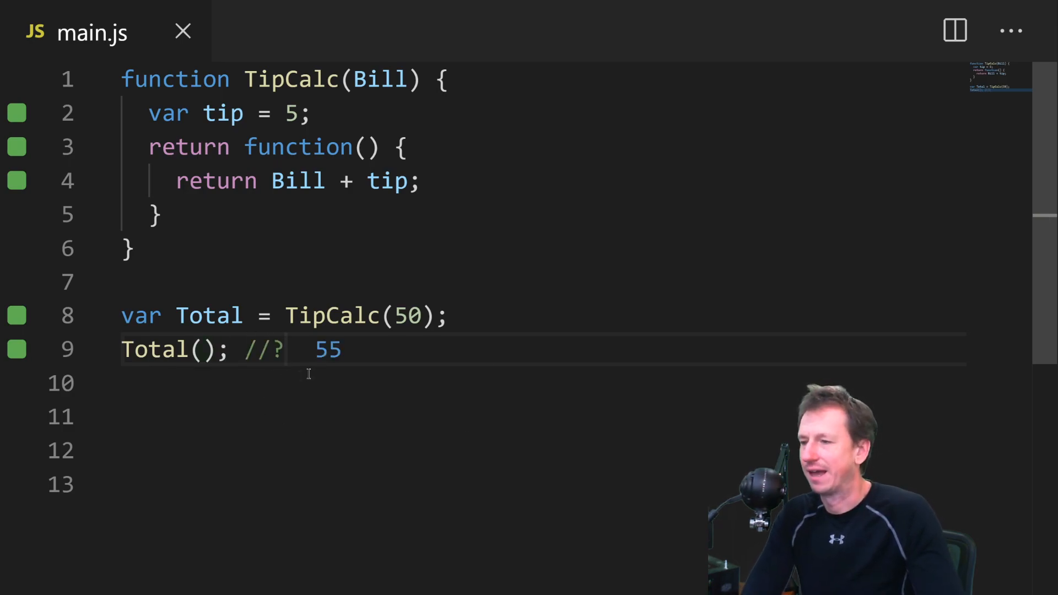
left_click(283, 350)
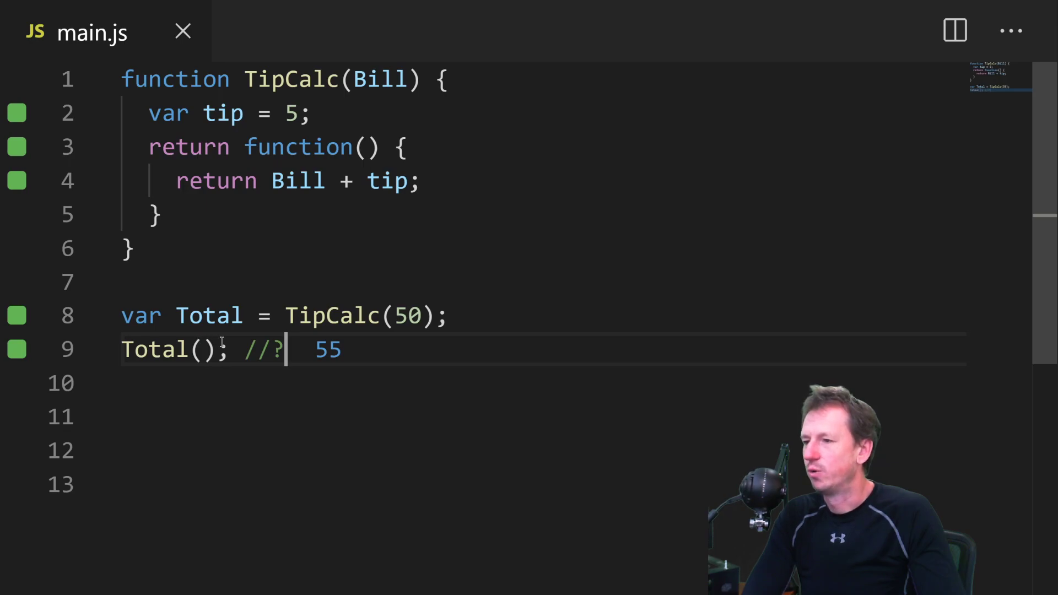
double_click(155, 350)
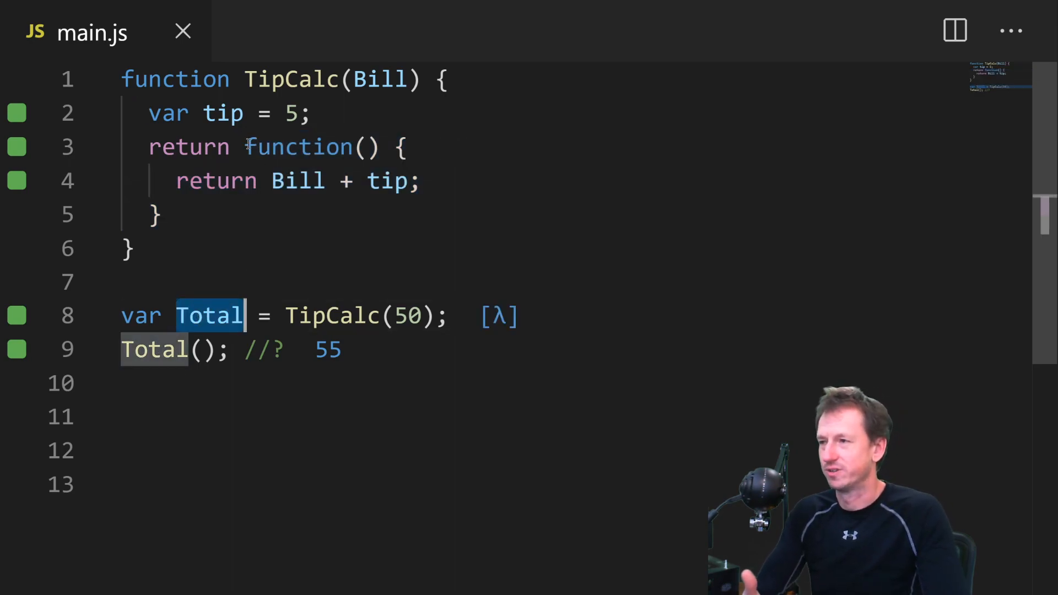
left_click(340, 315)
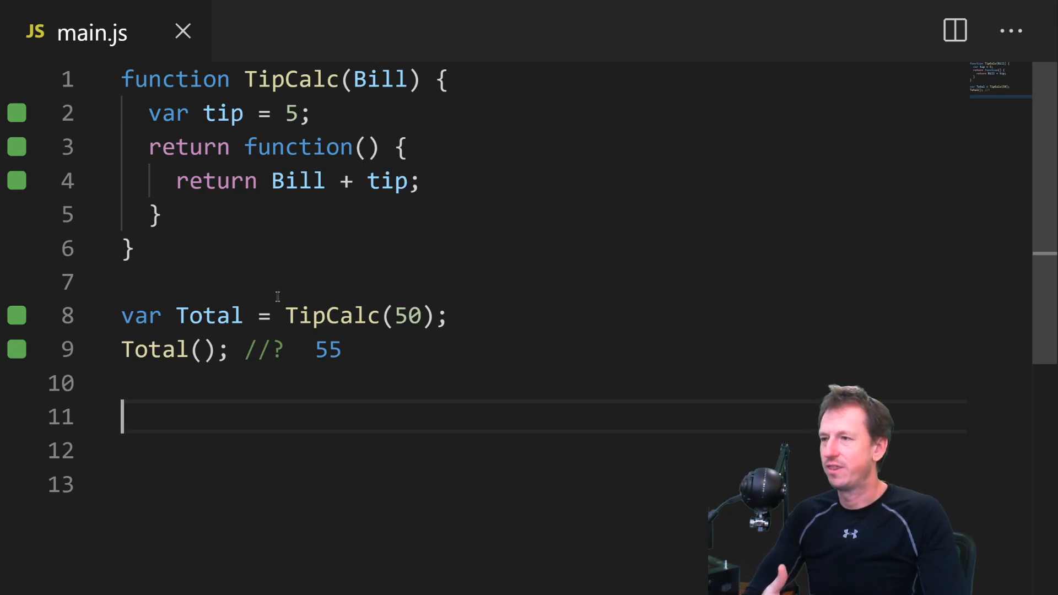
mouse_move(248, 146)
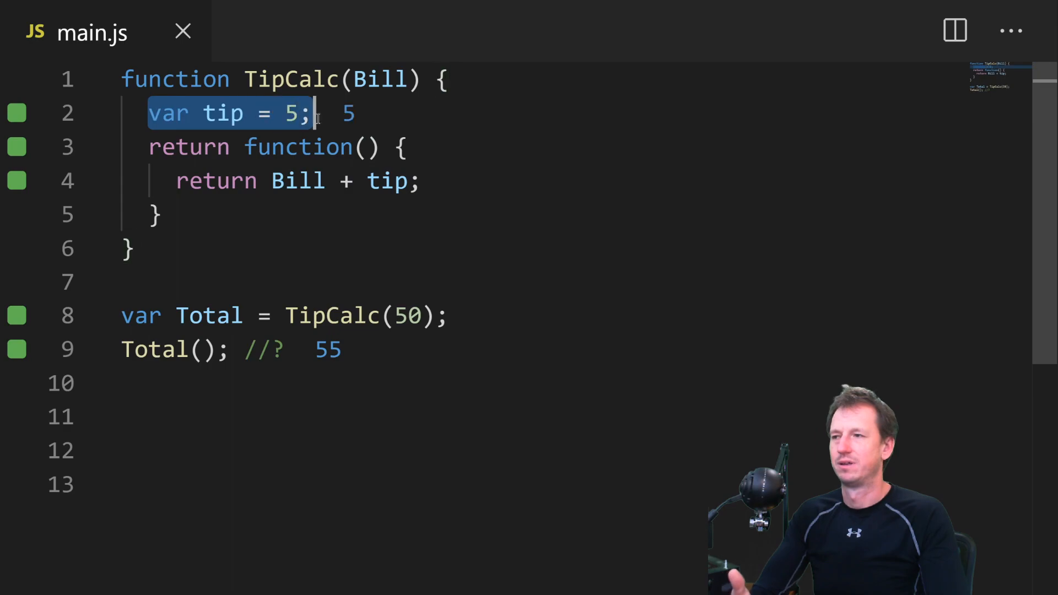
left_click(381, 79)
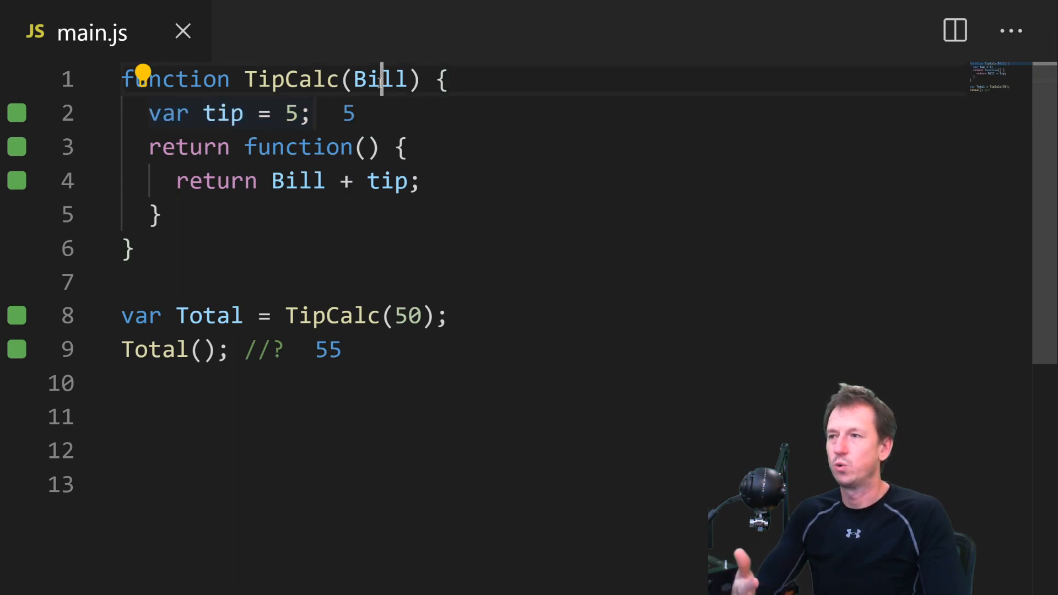
double_click(381, 79)
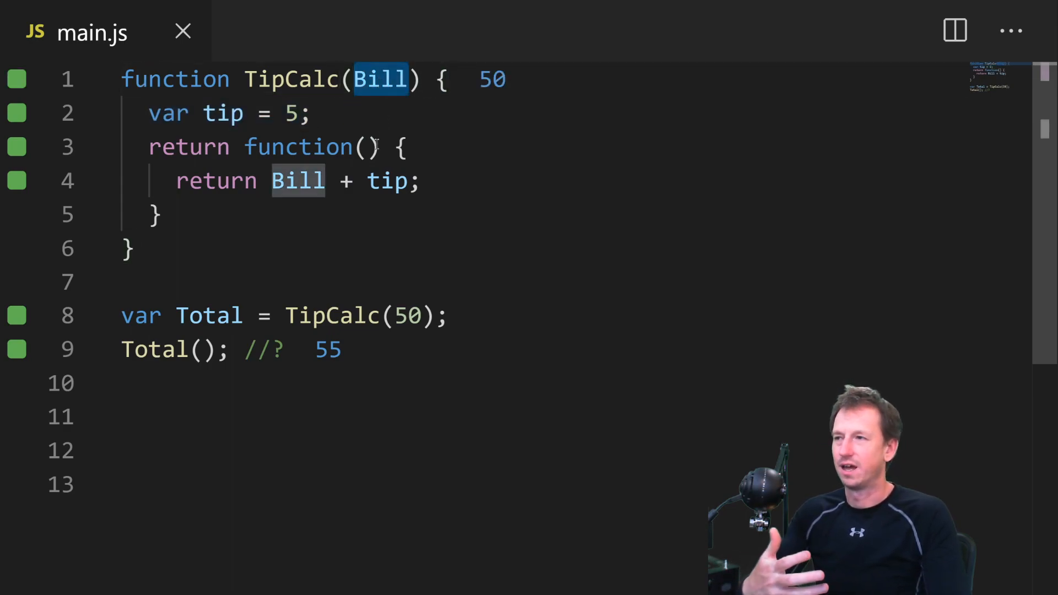